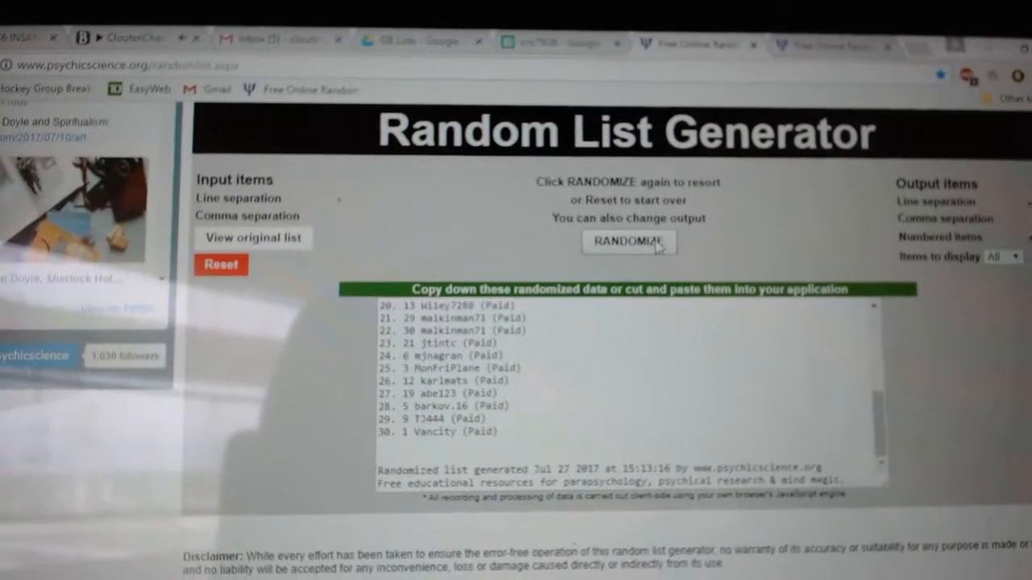
- Reshuffle the 30 participant names into a new random order with RANDOMIZE
left_click(628, 242)
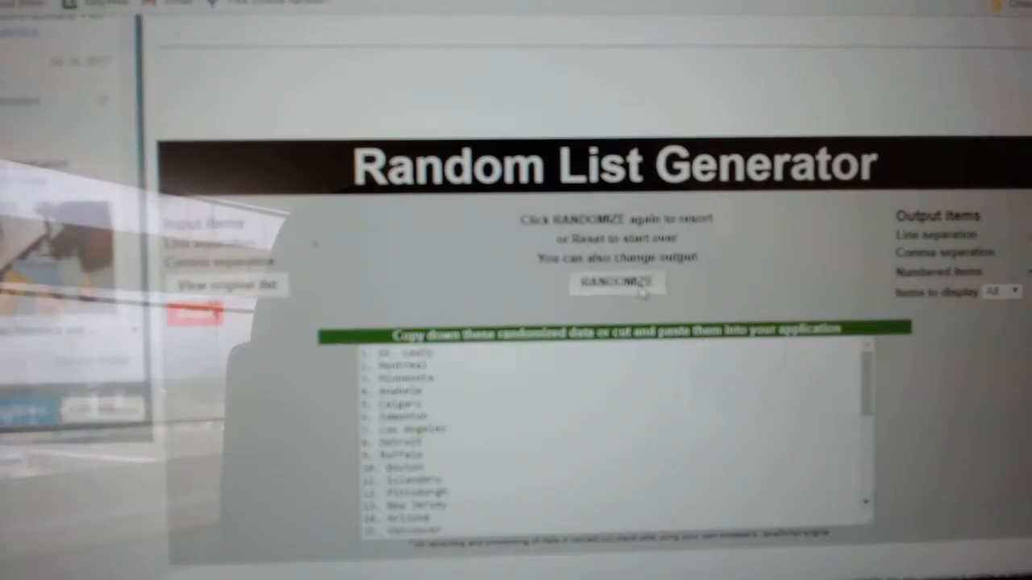
- Re-randomize the numbered team names and select the output list for copying
left_click(616, 282)
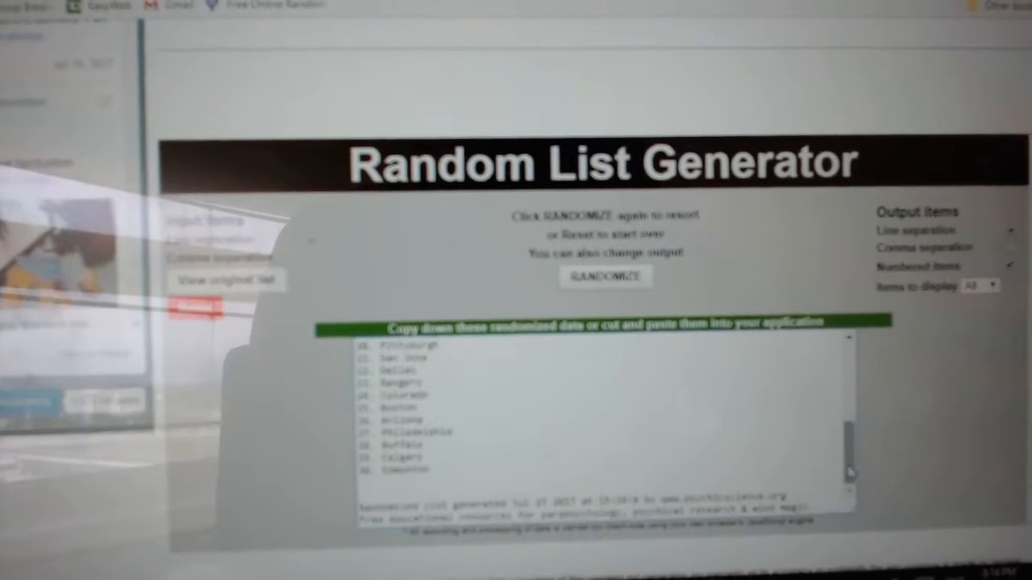
left_click_drag(387, 346, 451, 492)
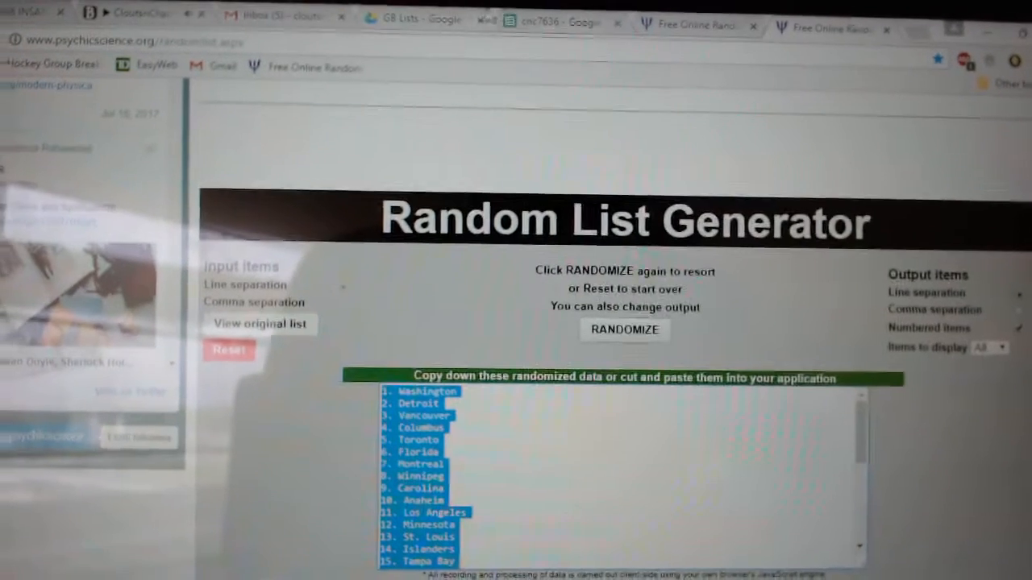
left_click(553, 22)
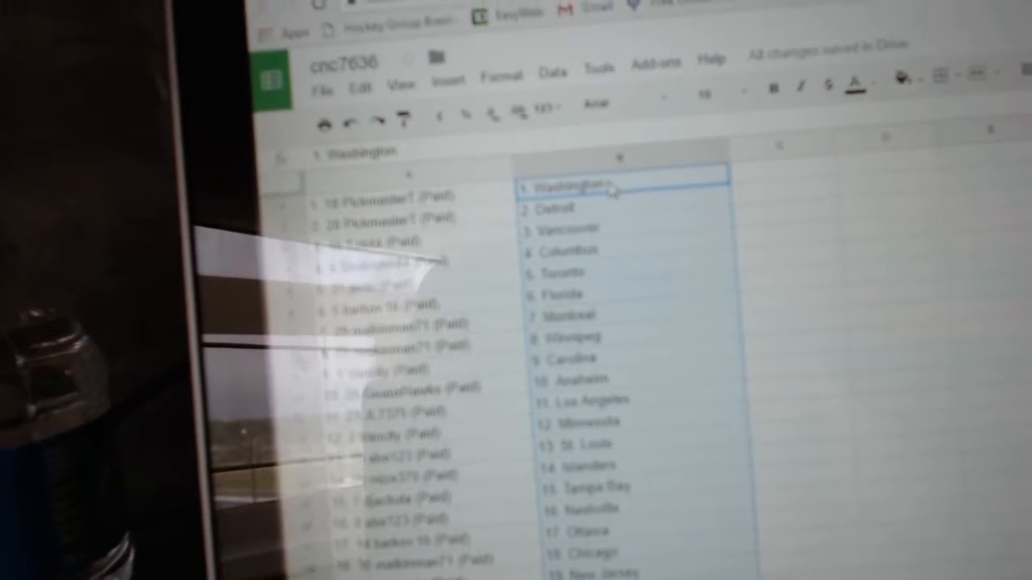
- Scroll down column B to check all 30 pasted team names, through Edmonton
scroll("down", 3)
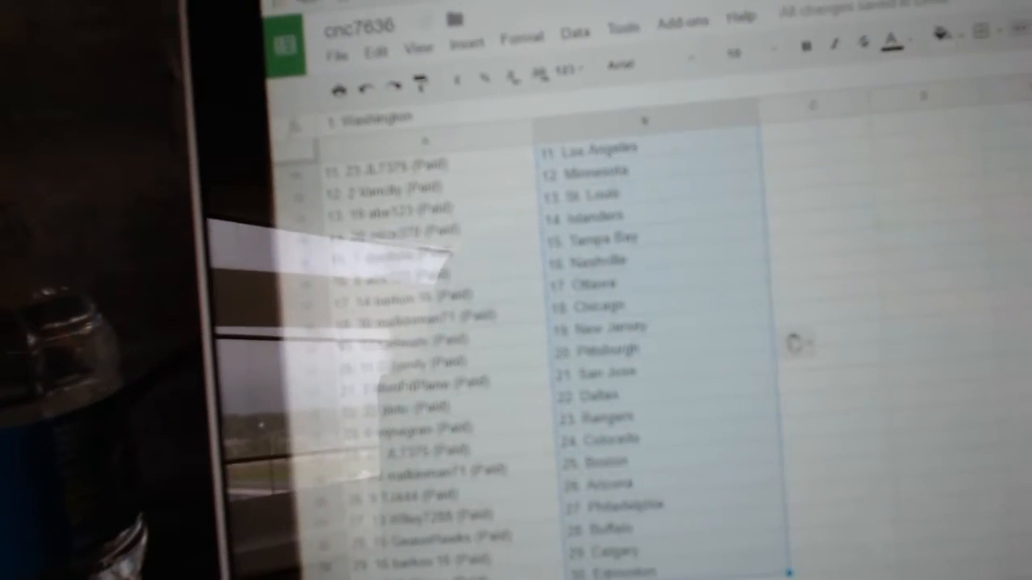